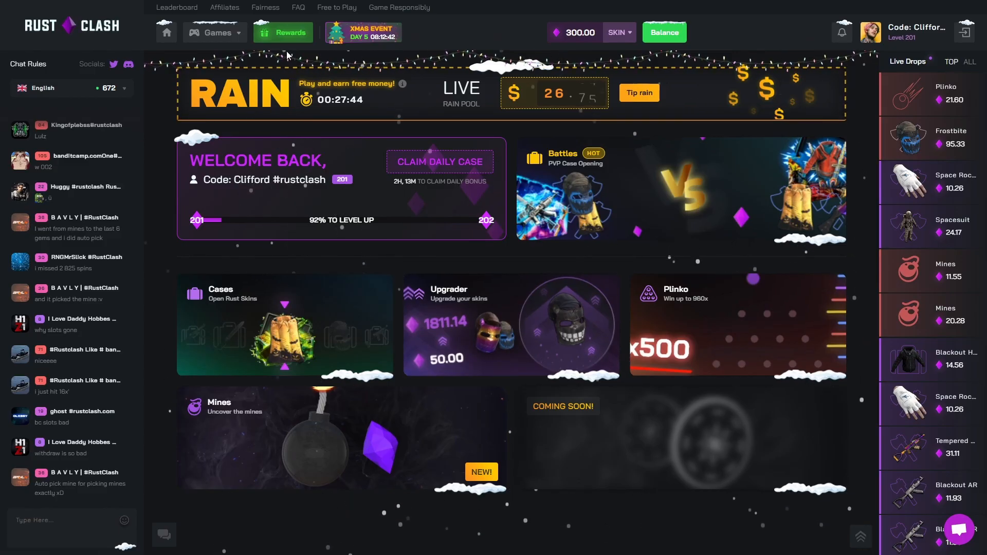
Open the Battles section from the Rust Clash home page
click(283, 32)
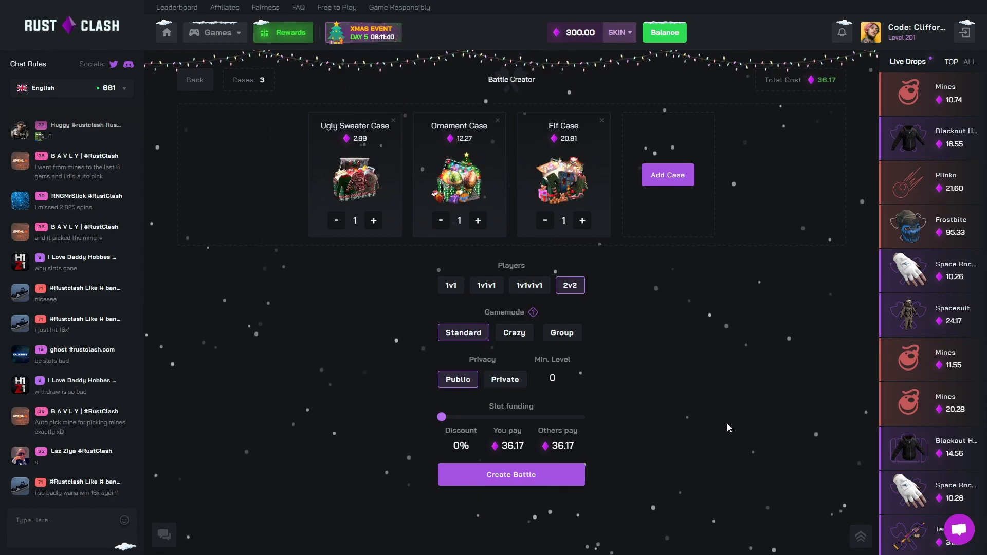
mouse_move(764, 378)
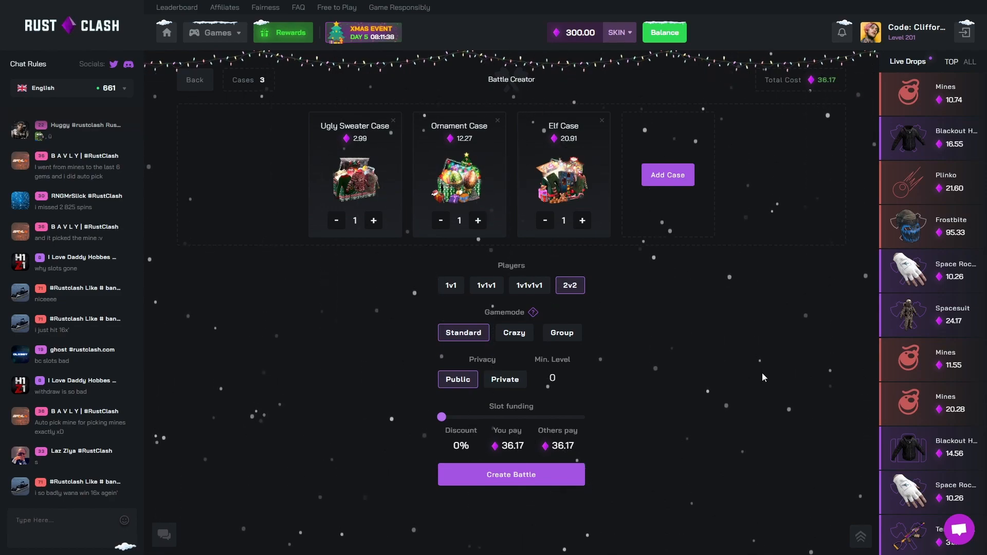
Start the 2v2 Standard battle with Ugly Sweater, Ornament and Elf cases (36.17)
click(511, 475)
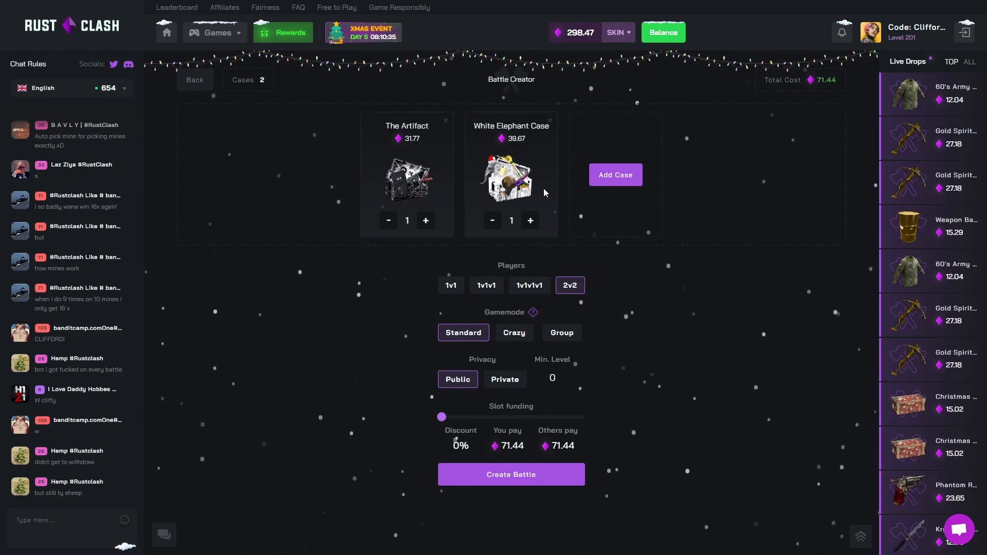
click(511, 474)
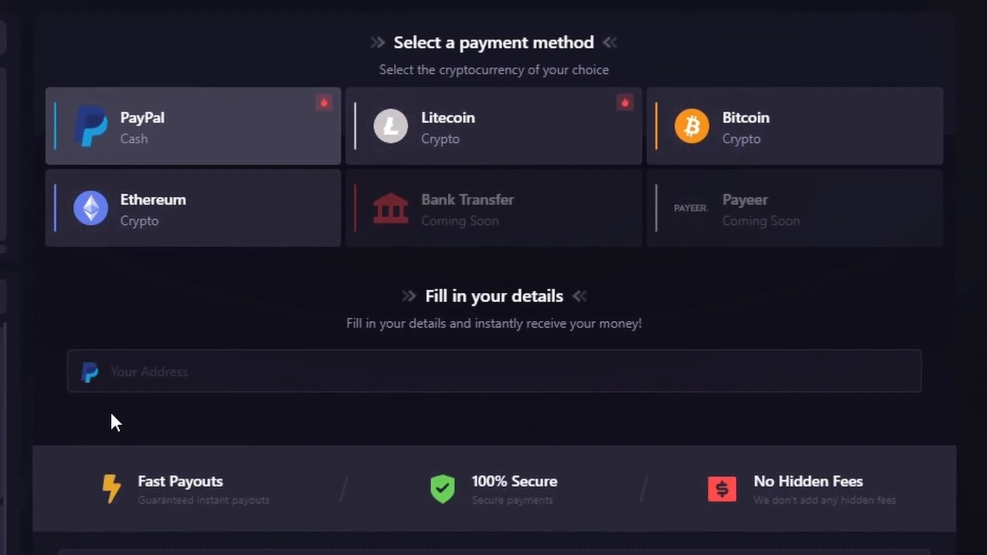
Scroll the Skin Swap payout page and choose 'Receive your cash instantly'
scroll(down, 3)
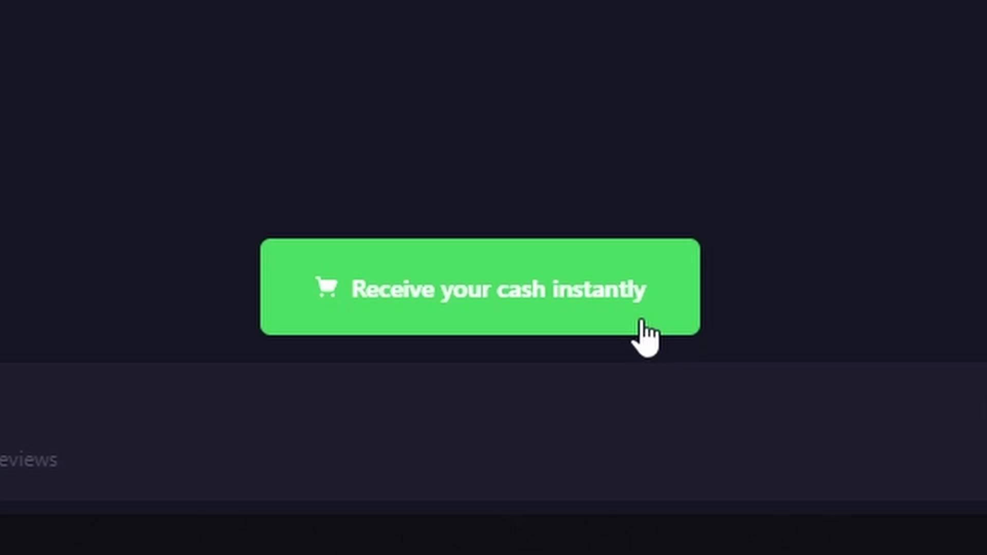
click(482, 299)
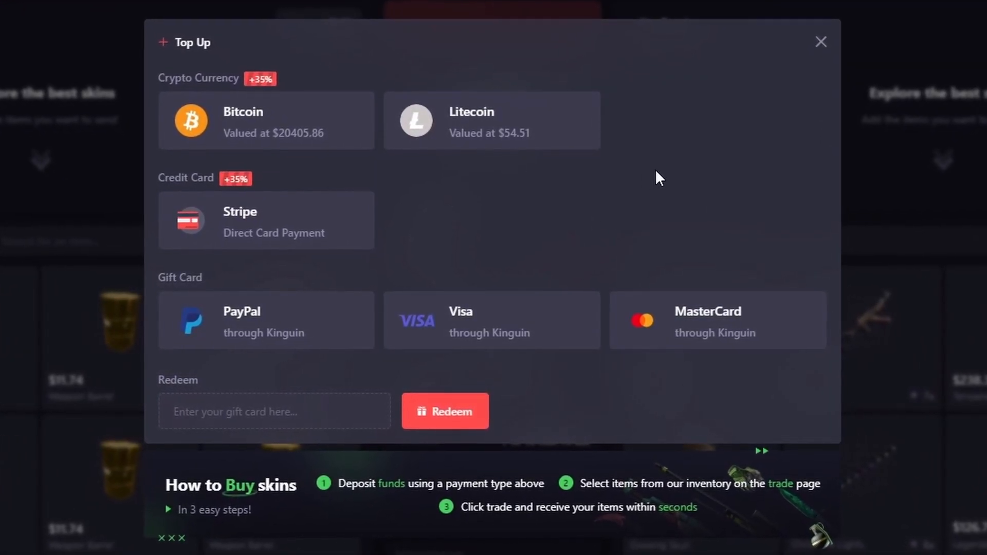
Enter a creator code in the Use A Referral Code prompt and submit it
click(821, 41)
text(clifford)
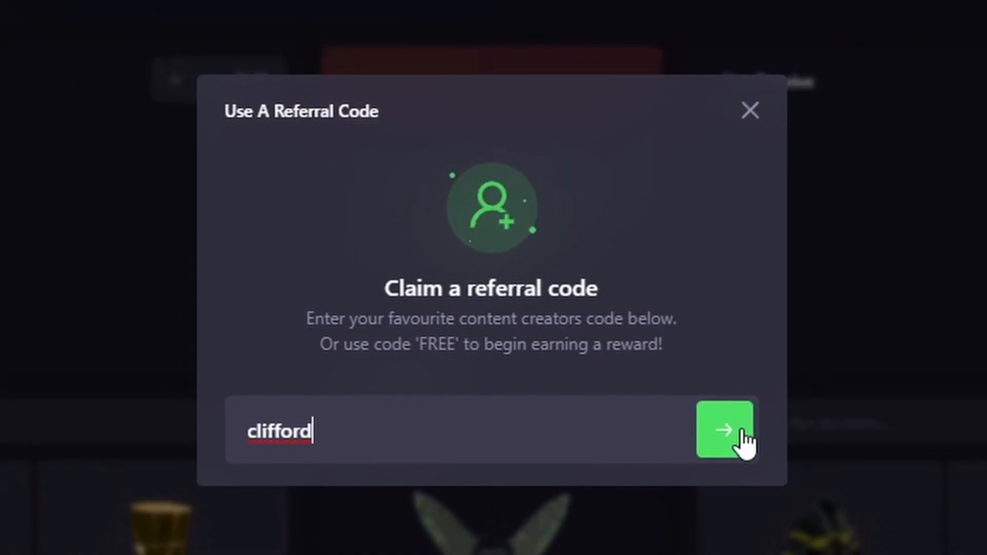
click(726, 431)
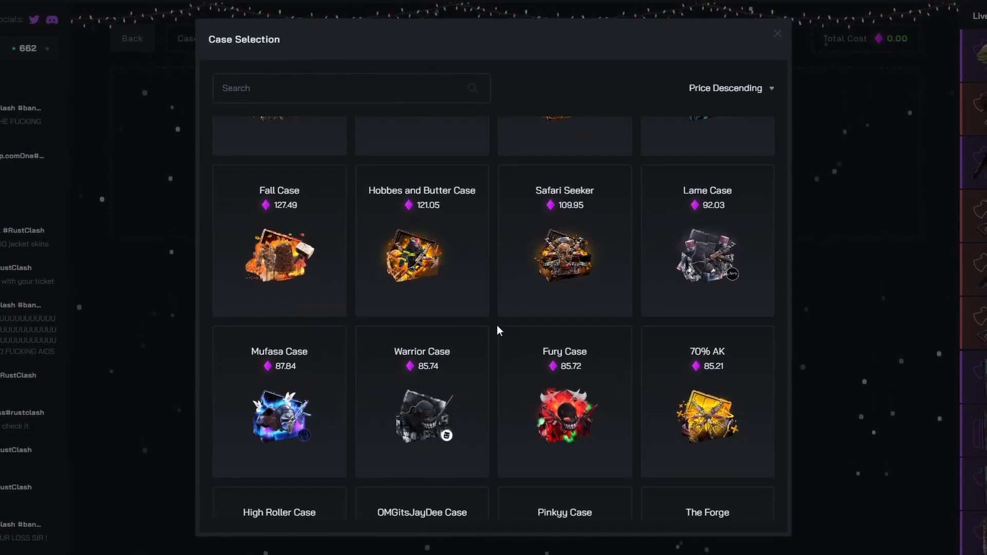
Scroll down the Case Selection list toward The Artifact
scroll(down, 3)
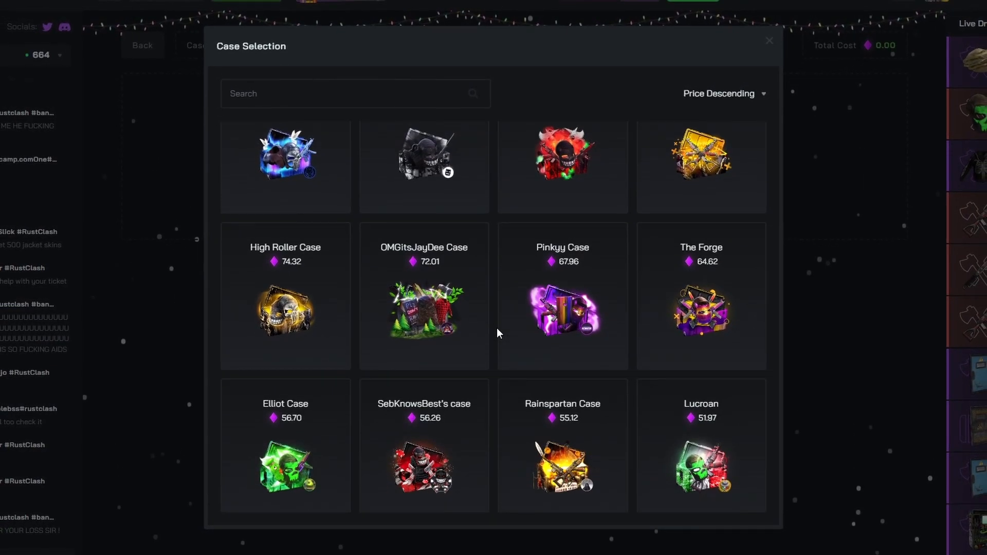
scroll(down, 3)
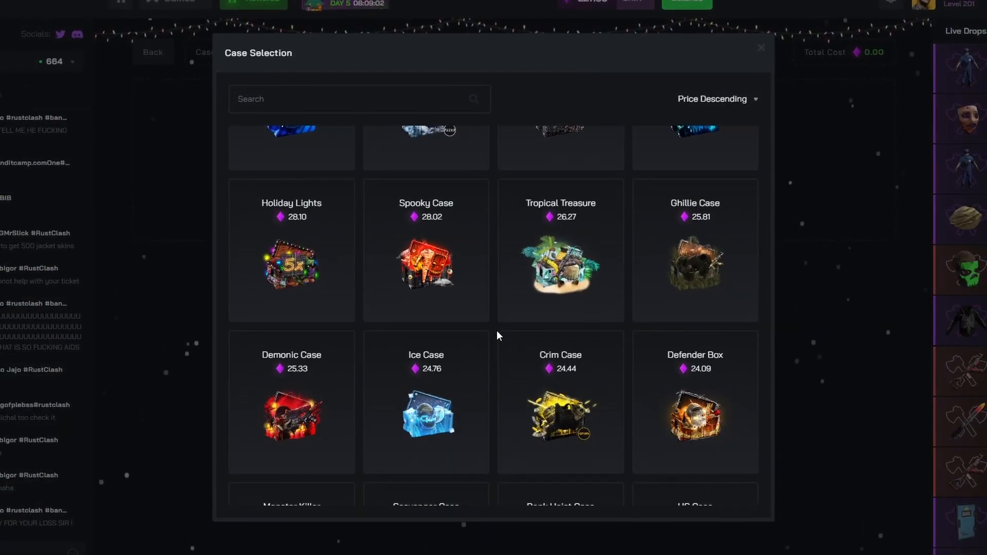
scroll(down, 3)
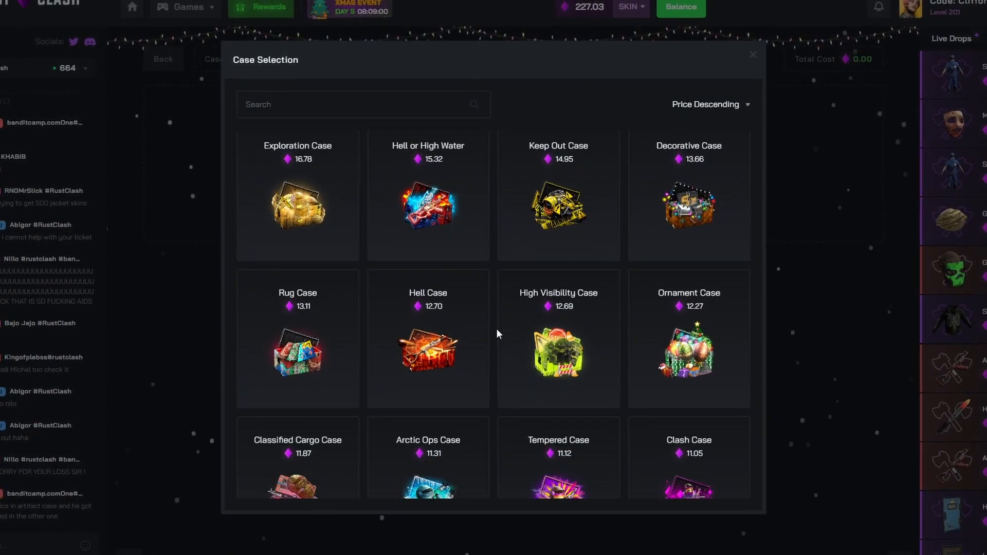
scroll(down, 3)
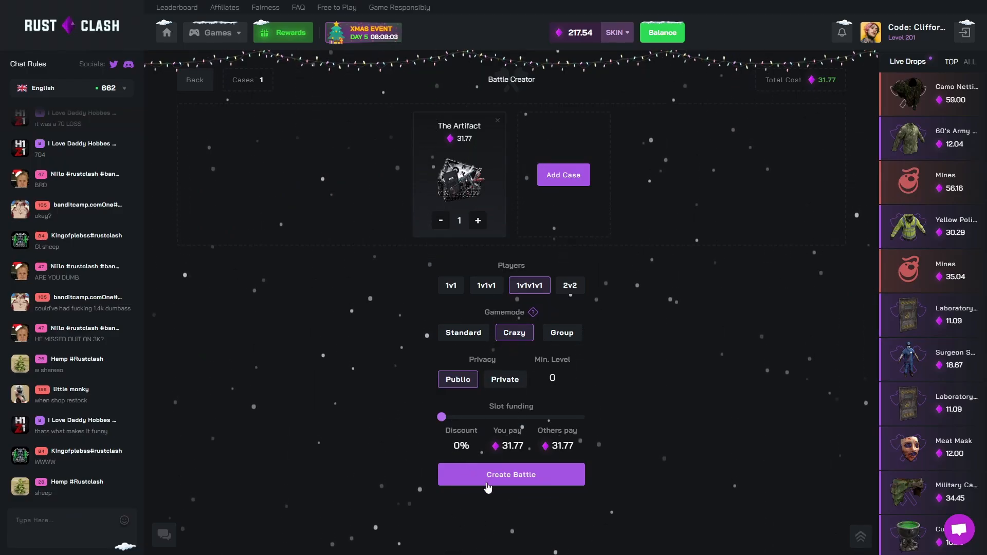
Start the 1v1v1v1 Crazy battle with The Artifact (31.77)
click(511, 475)
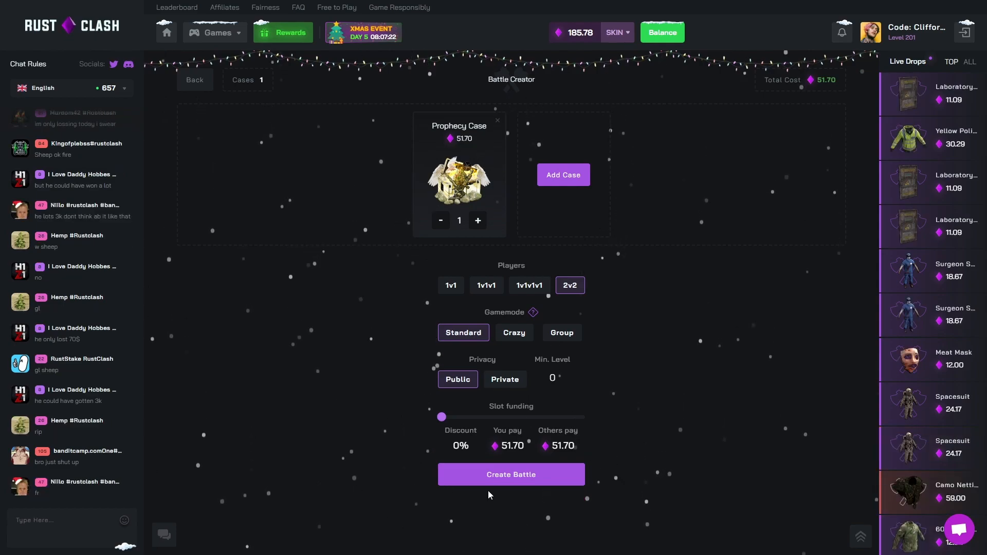
Start the 2v2 Standard Prophecy Case battle (51.70)
click(512, 474)
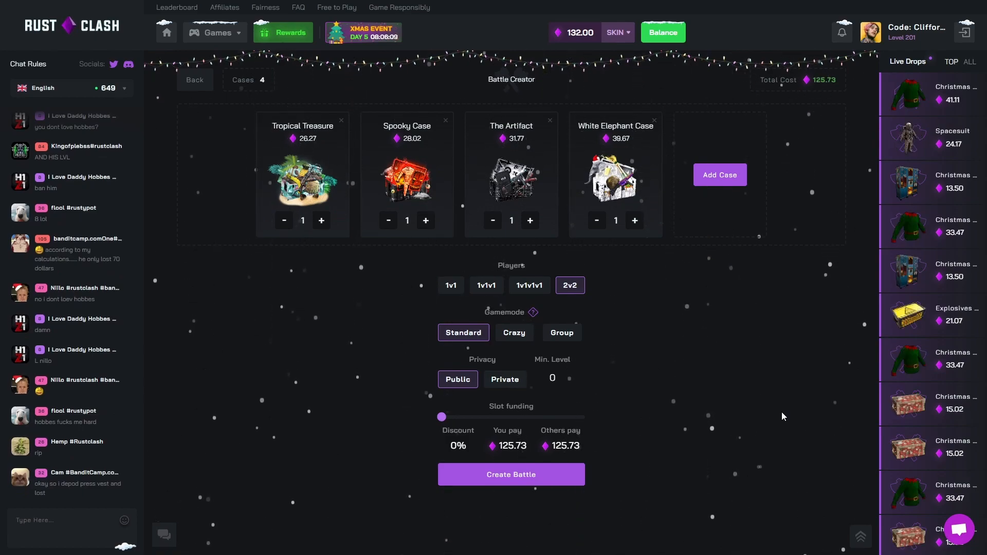
Start the four-case 2v2 Standard battle costing 125.73
click(511, 474)
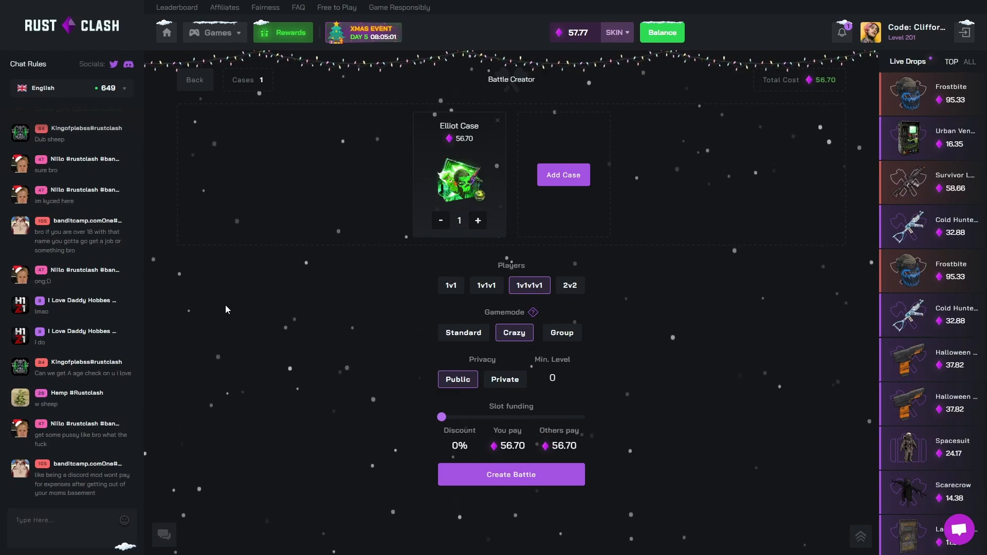
mouse_move(460, 482)
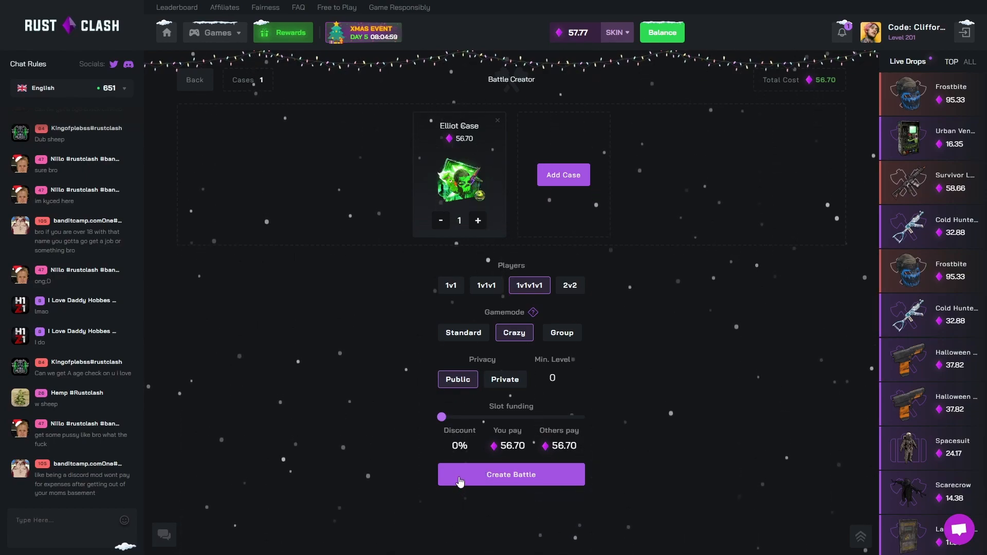
Start the 1v1v1v1 Crazy Elliot Case battle (56.70), leaving the balance at 0.00
click(512, 474)
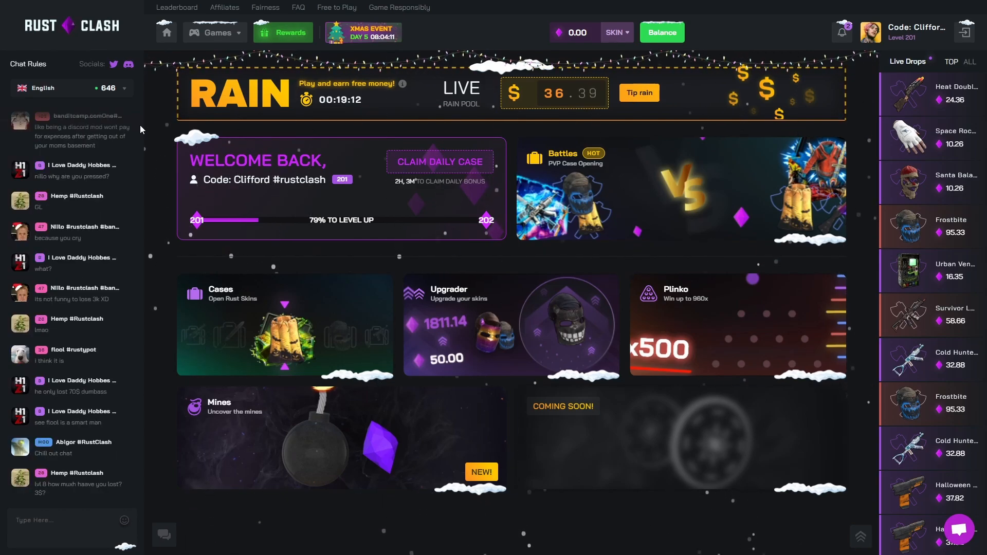
Go to the Rust Clash rewards page from the top bar
click(283, 32)
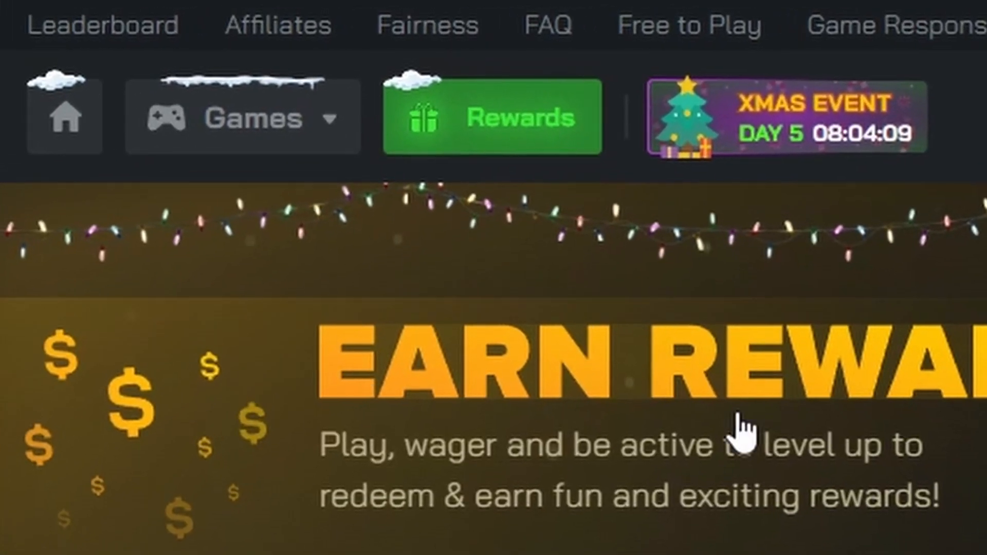